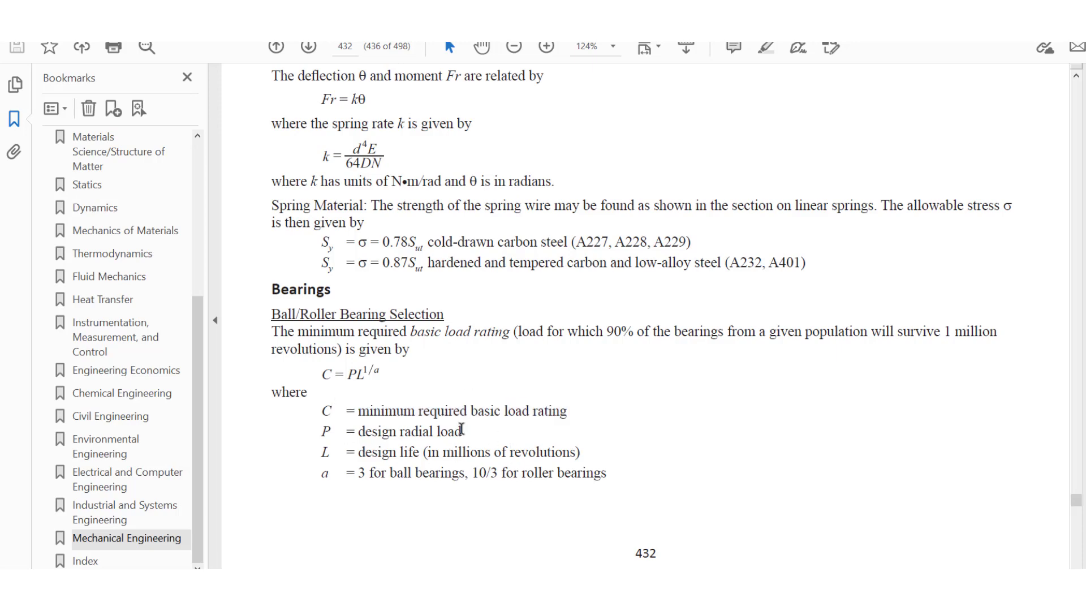
mouse_move(431, 323)
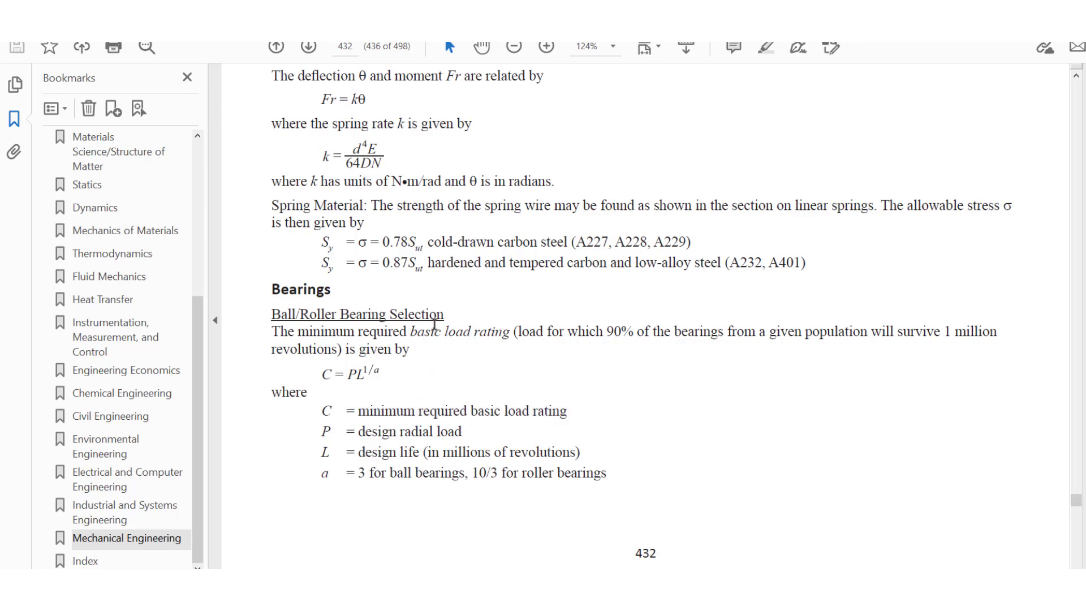
mouse_move(397, 478)
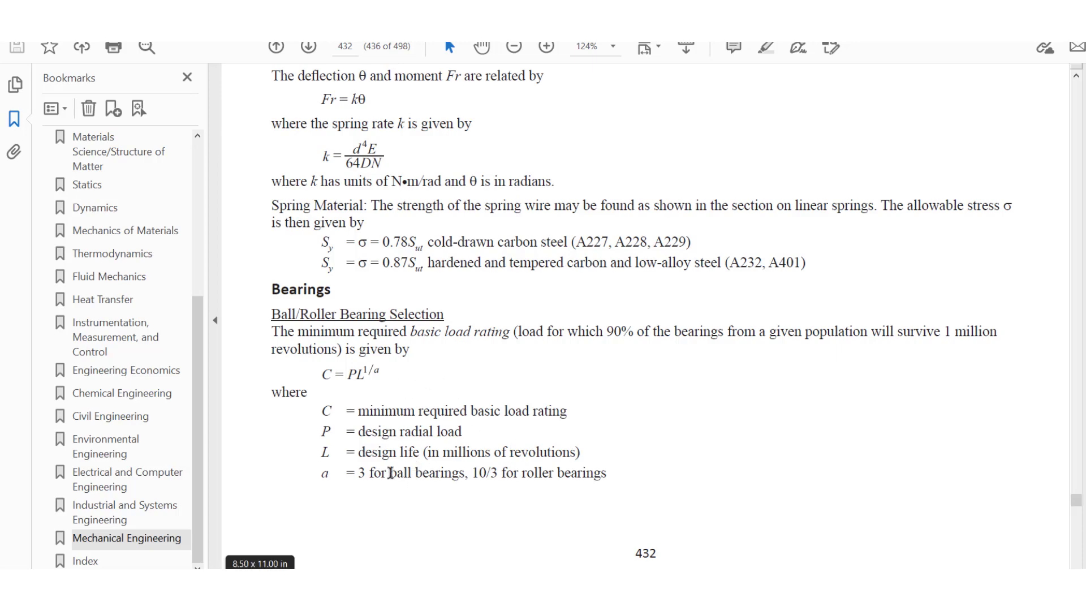
- Highlight yellow the ball-bearing radial and axial loads sentence beside the equivalent radial load formula
double_click(398, 473)
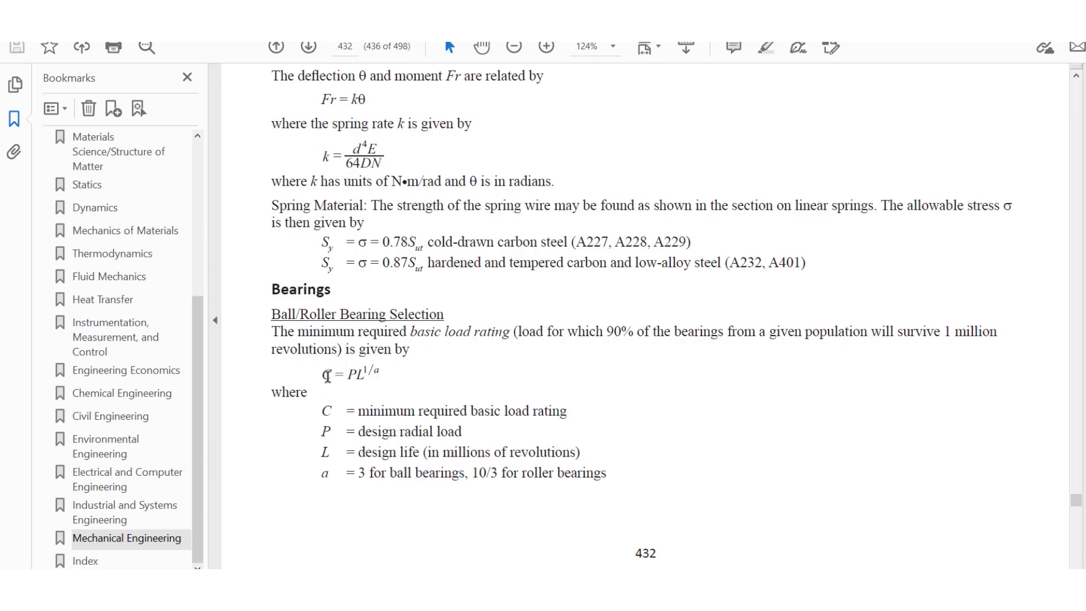
double_click(325, 374)
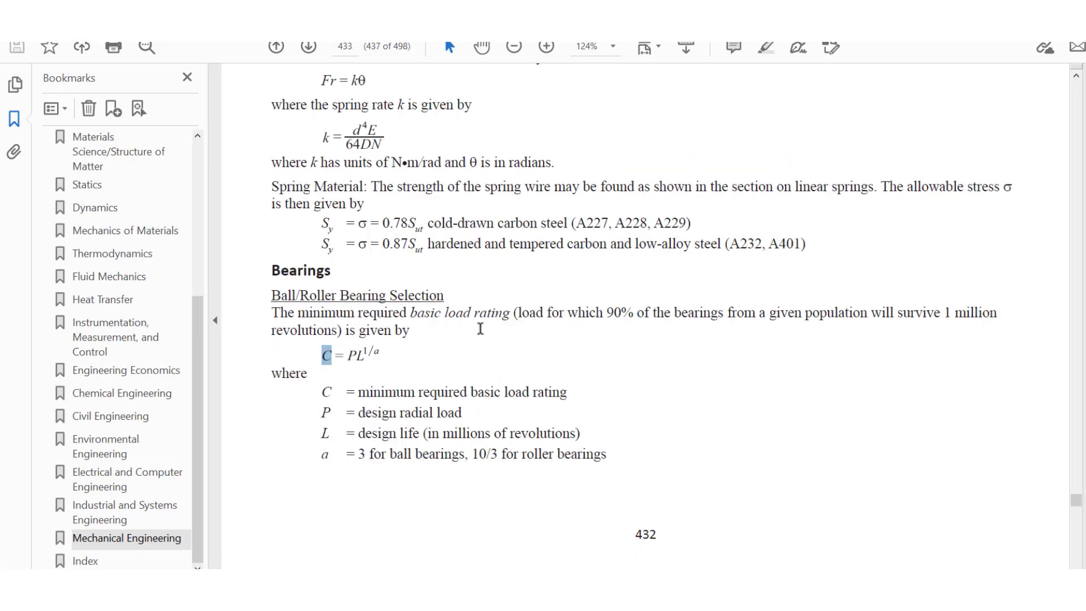
scroll("down", 3)
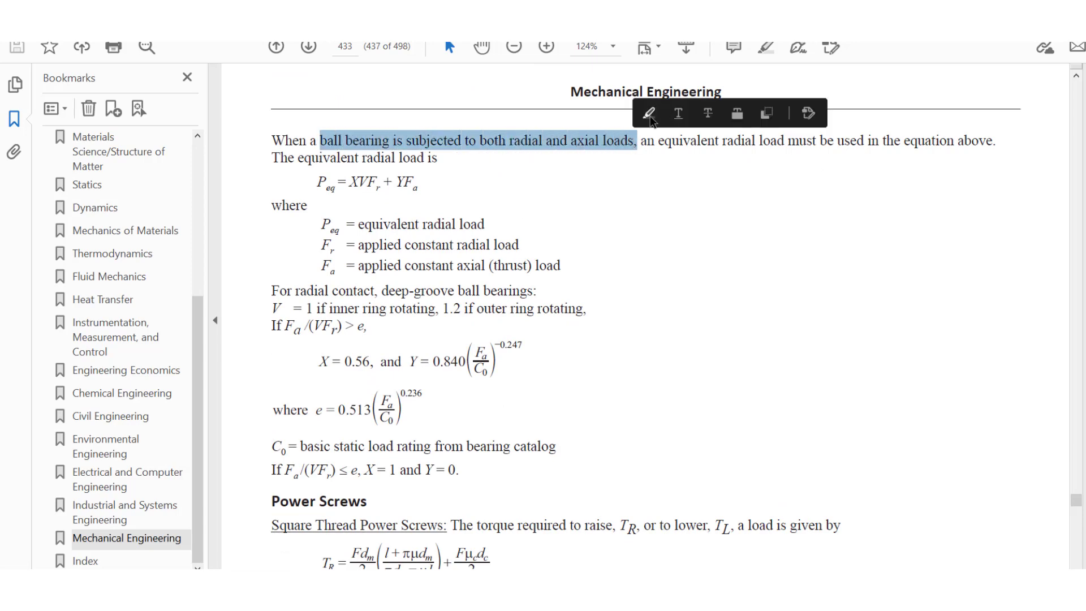
left_click(649, 113)
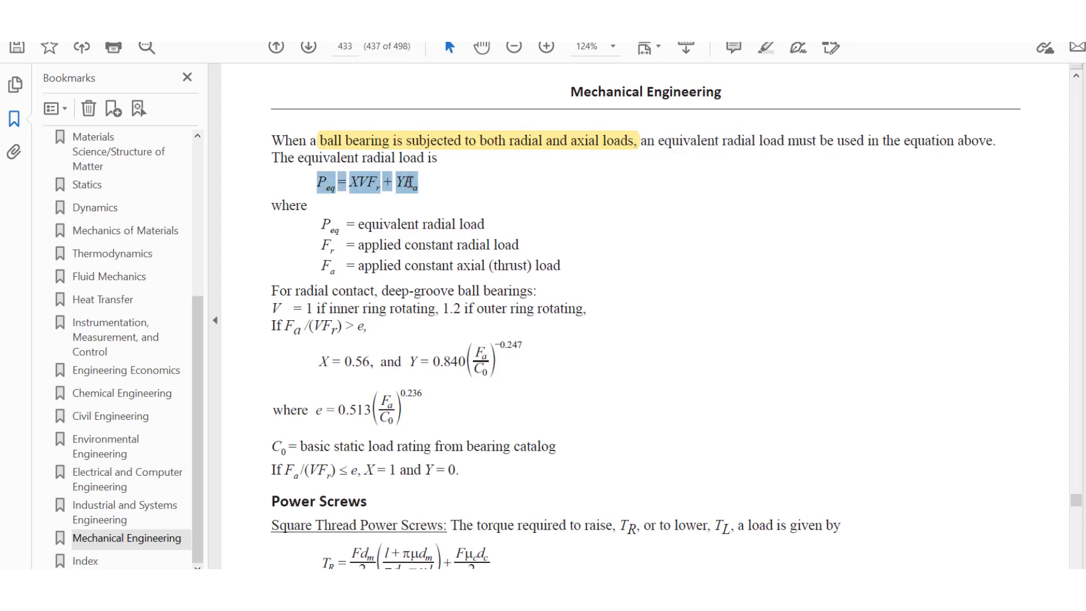
left_click(360, 199)
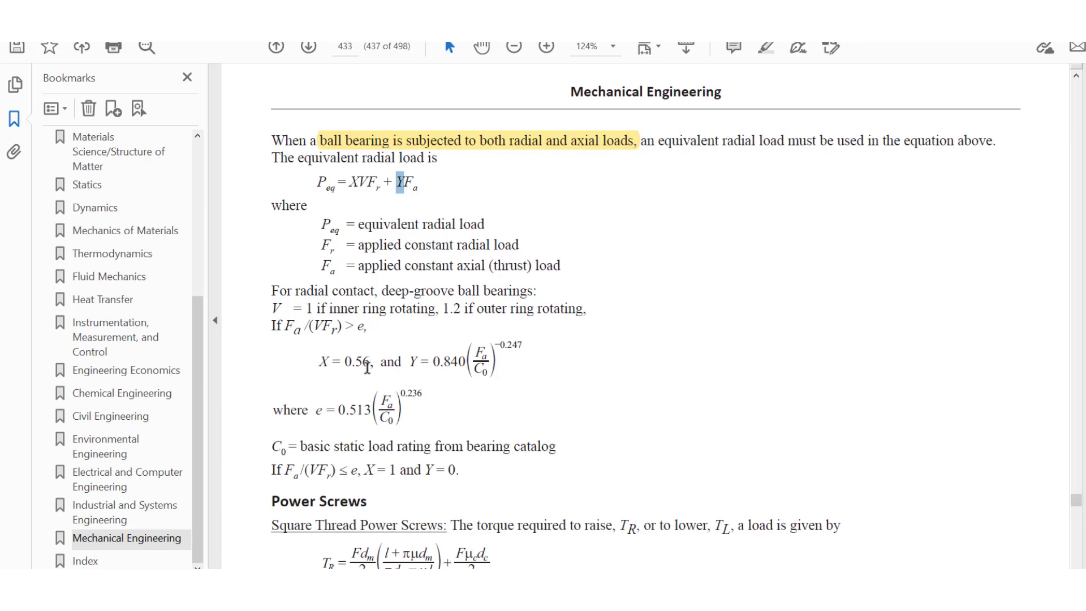
mouse_move(344, 395)
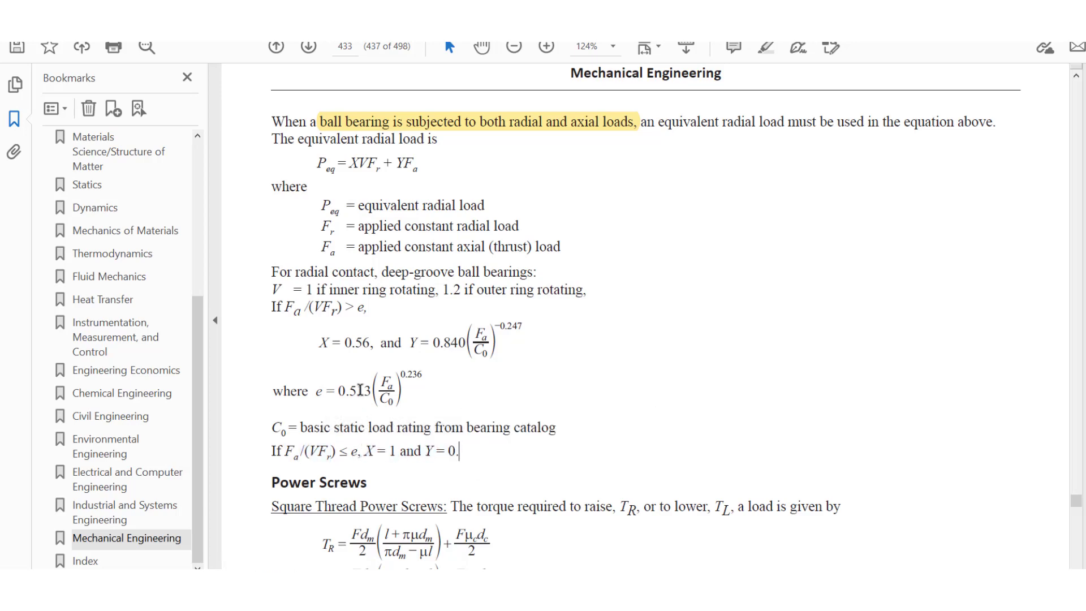
mouse_move(447, 361)
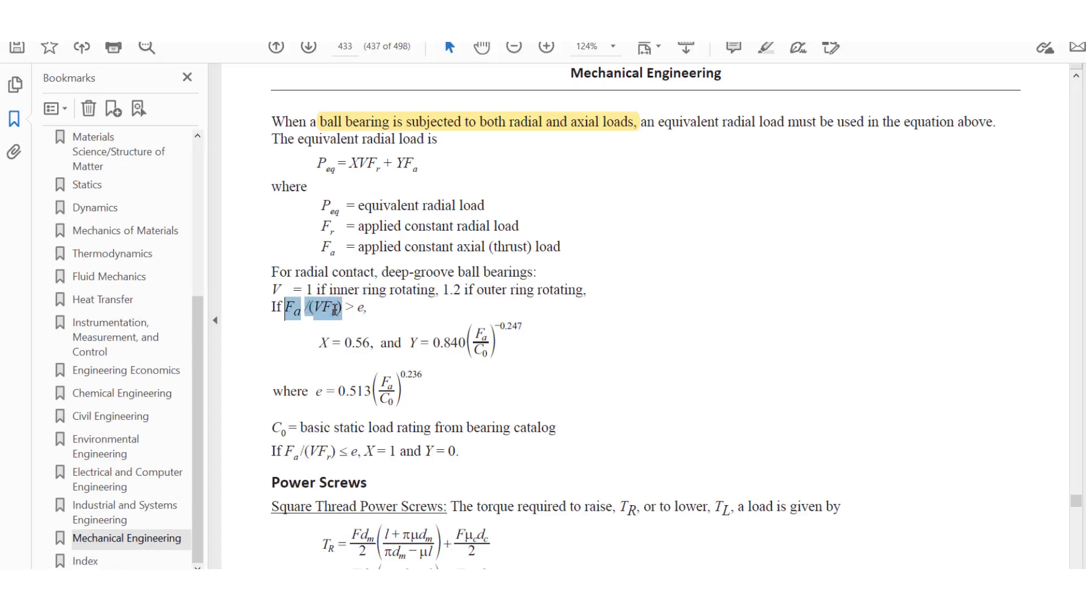
left_click(353, 309)
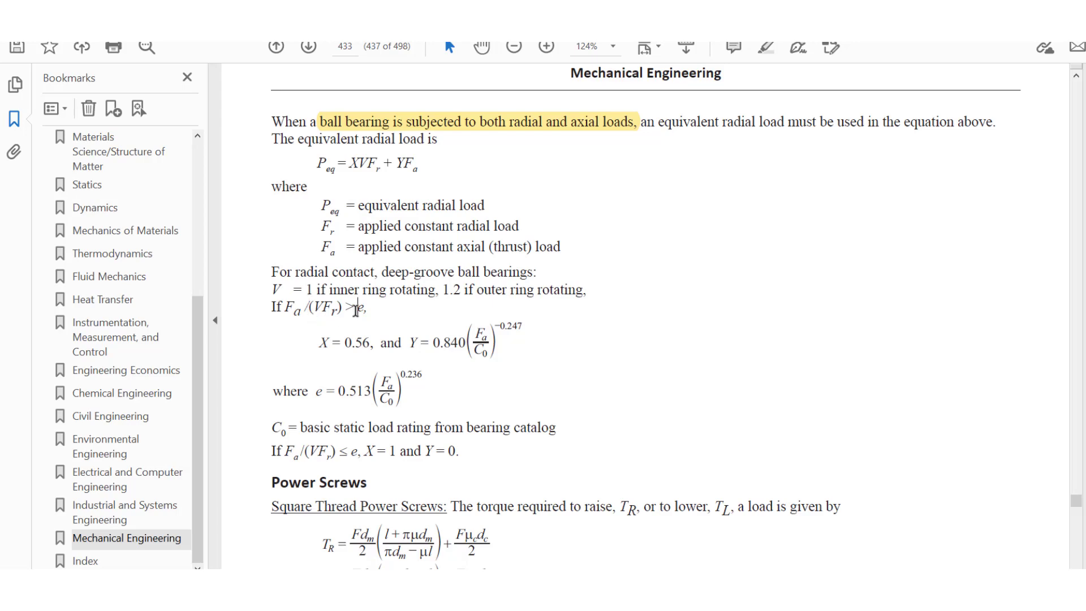
mouse_move(294, 346)
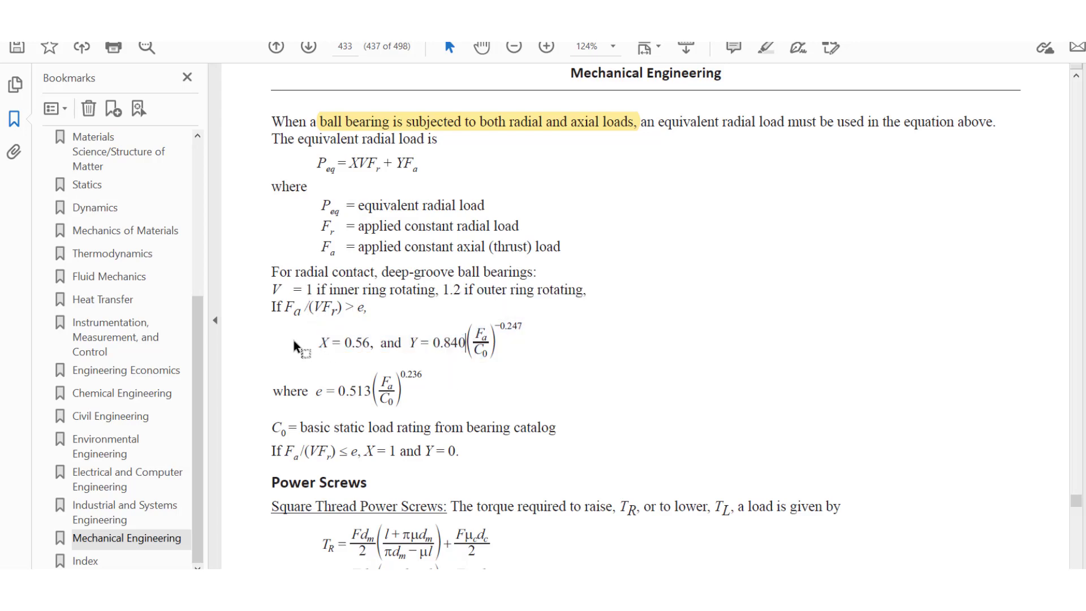
mouse_move(338, 404)
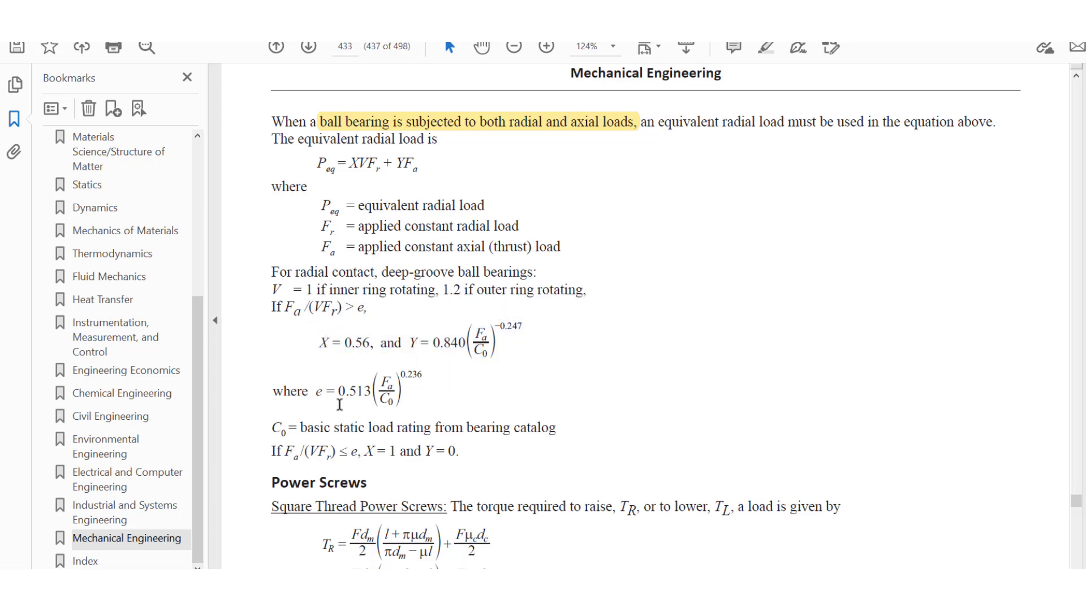
mouse_move(428, 379)
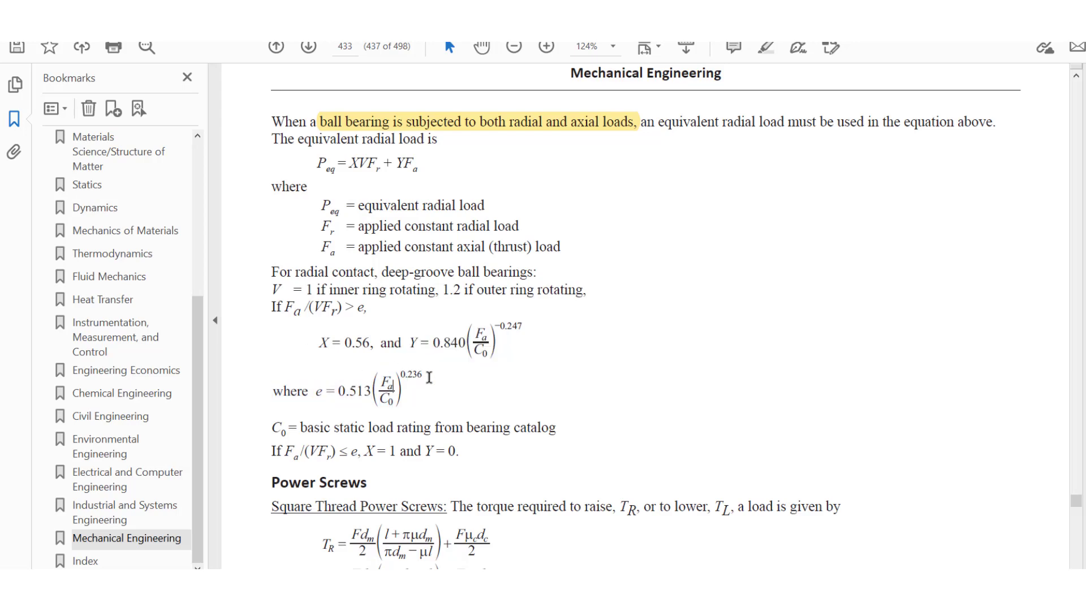
scroll("down", 3)
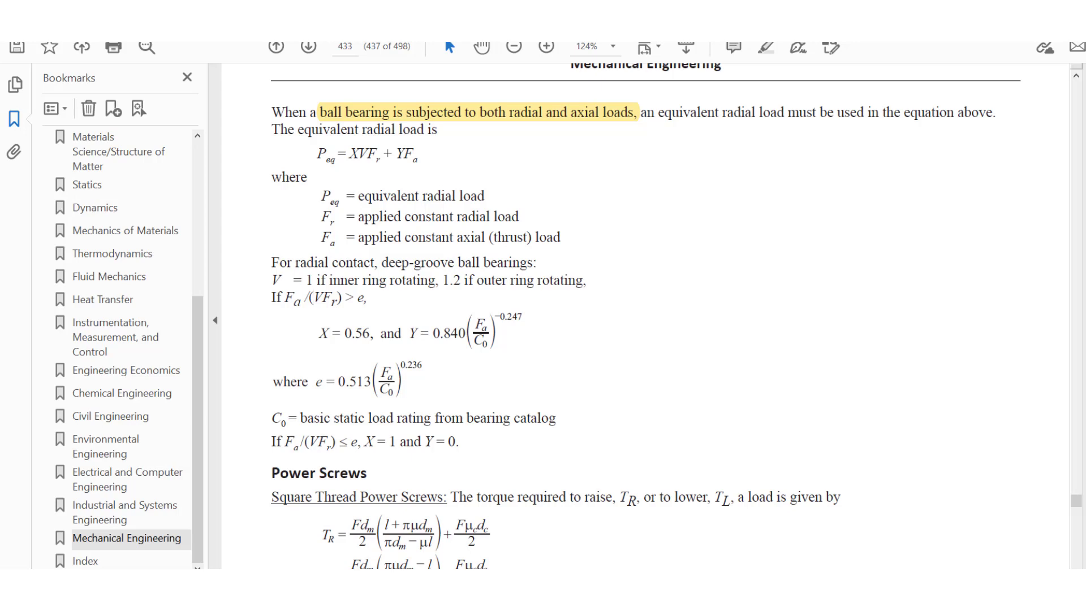
mouse_move(320, 282)
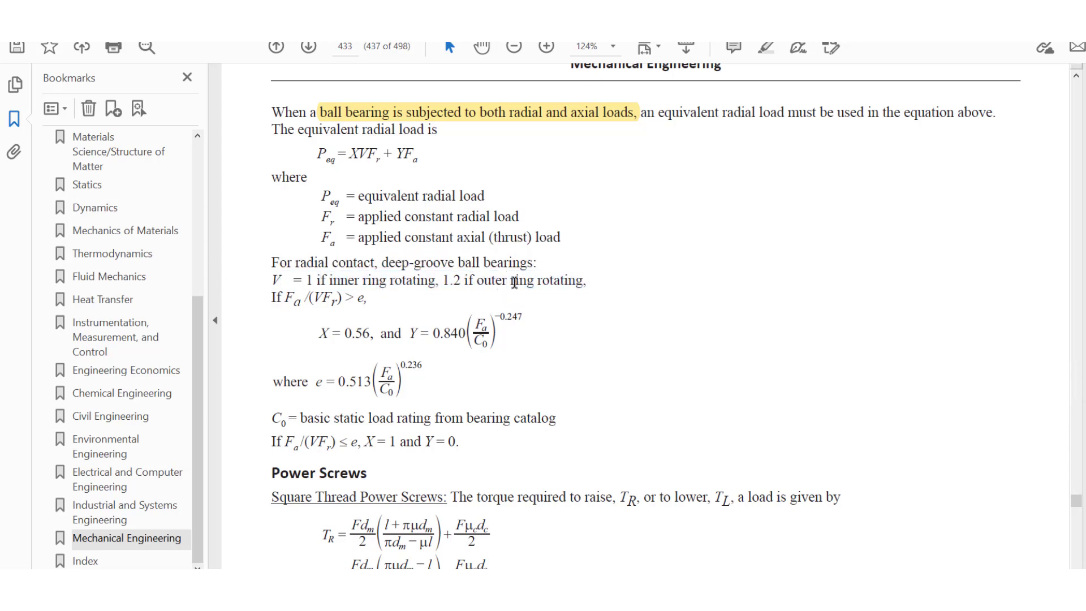
double_click(451, 280)
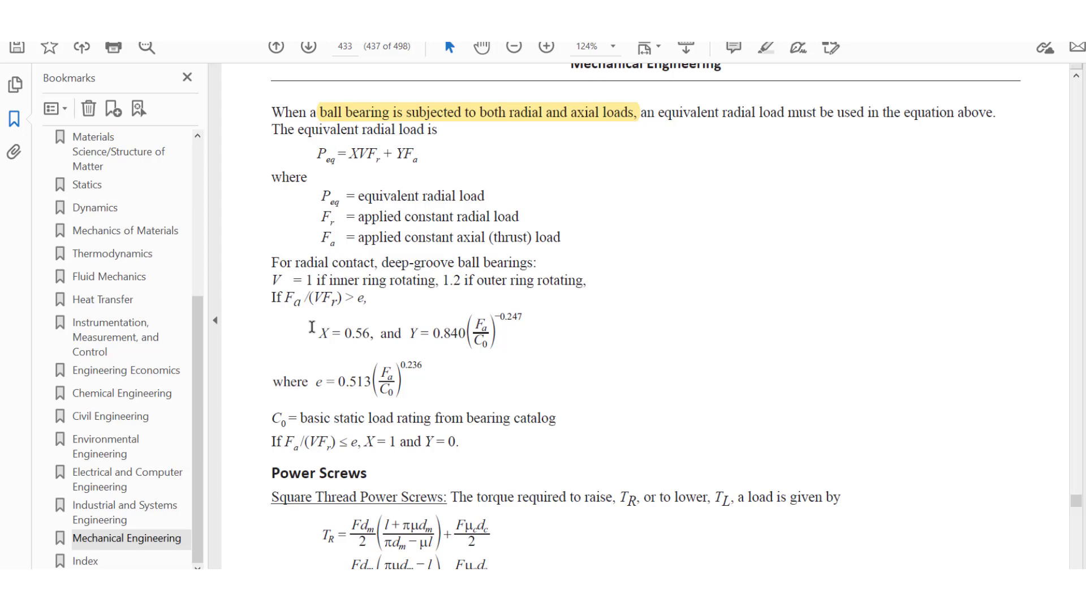
mouse_move(361, 339)
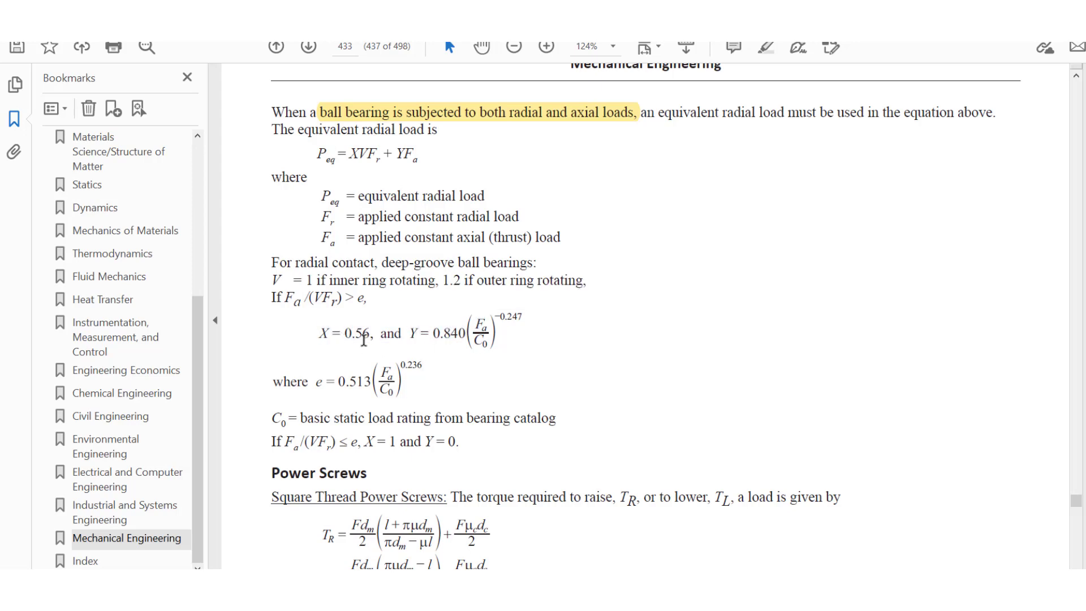
mouse_move(492, 378)
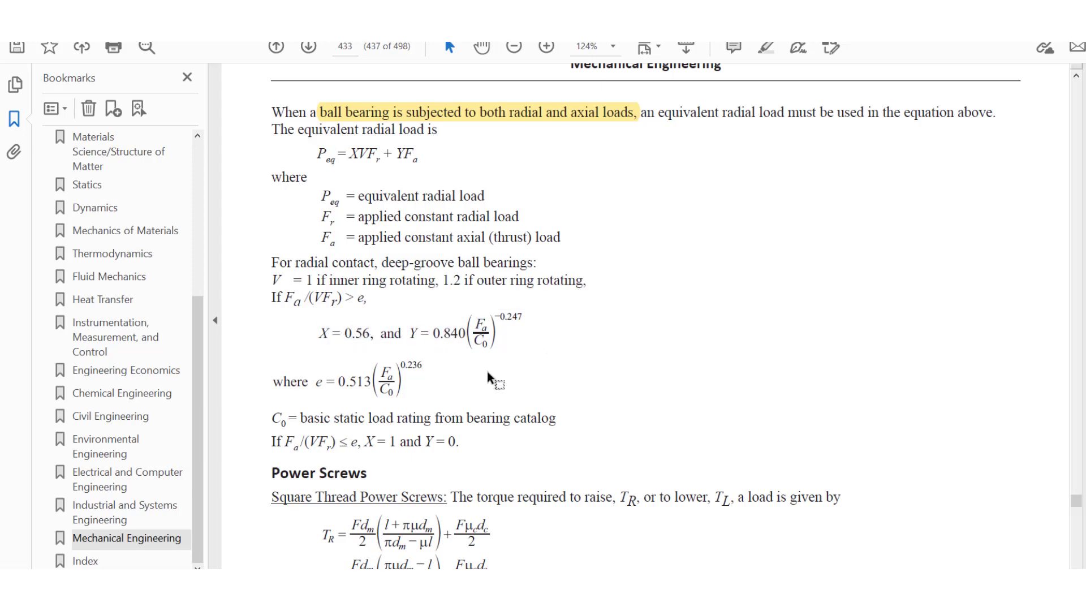